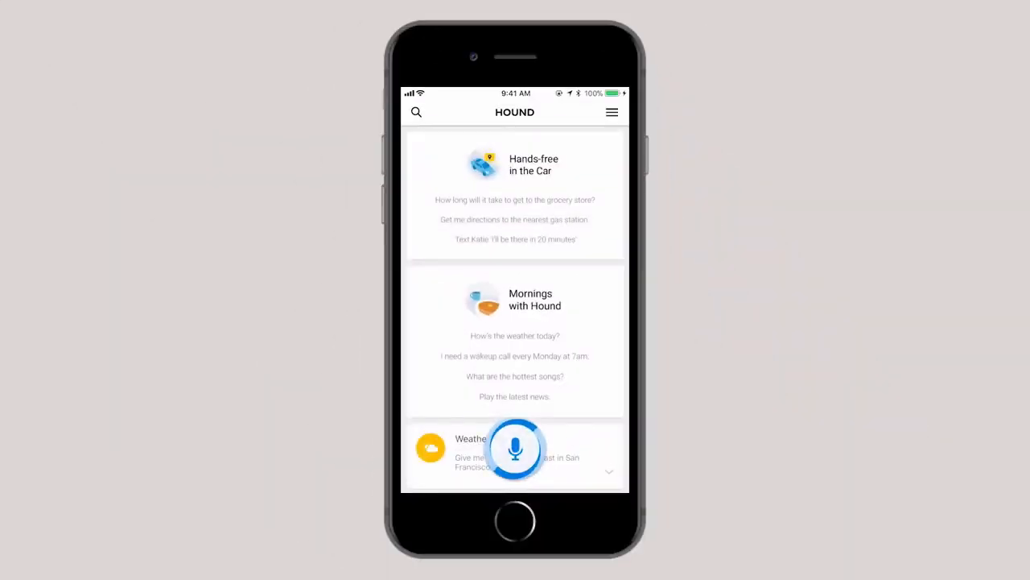
- By voice, find San Jose restaurants, then narrow to ones open now with at least four stars
{"action": "left_click", "coordinate": [515, 448]}
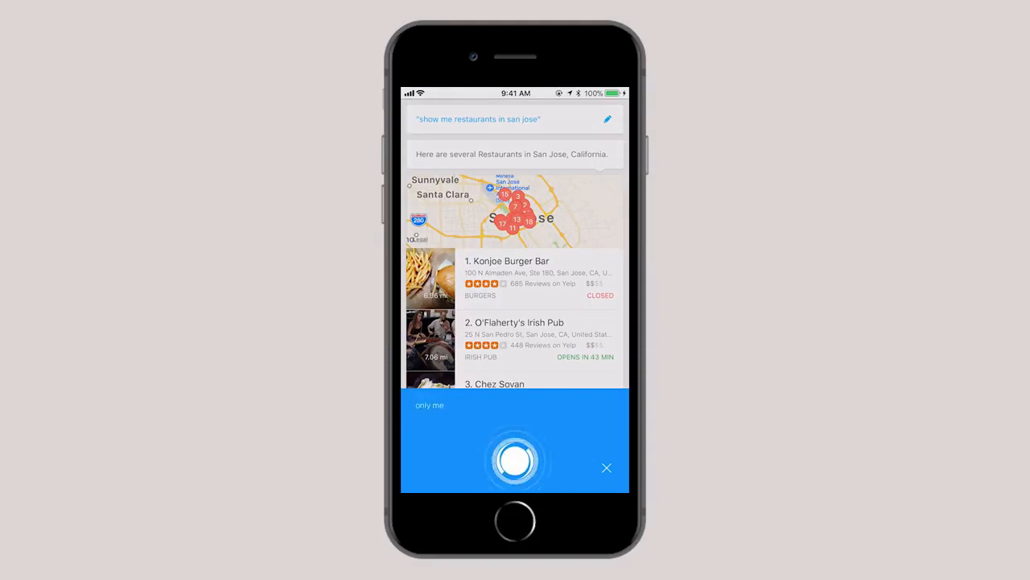
{"action": "type", "text": "only ones that are open now and have at least a four star"}
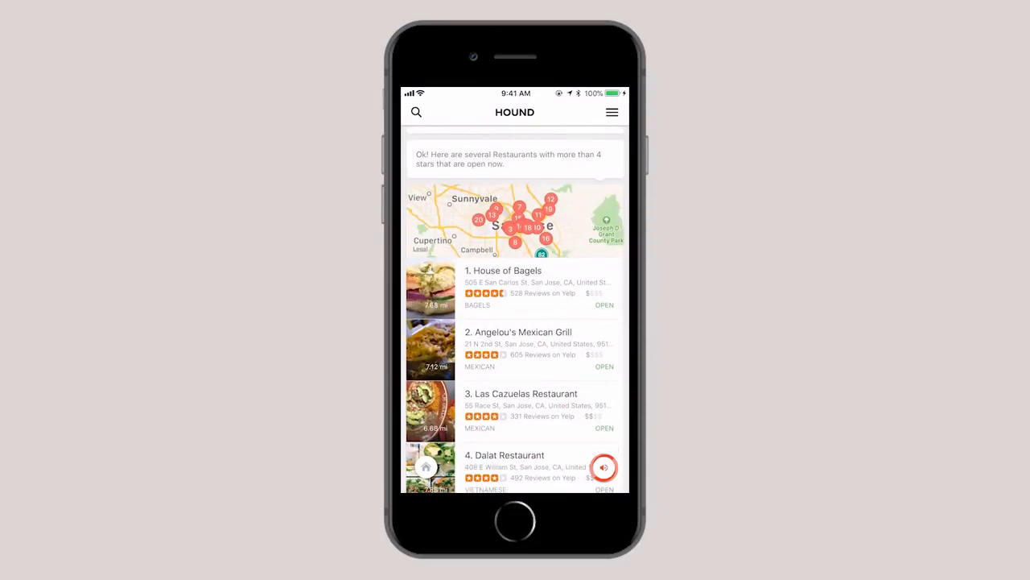
{"action": "left_click", "coordinate": [604, 467]}
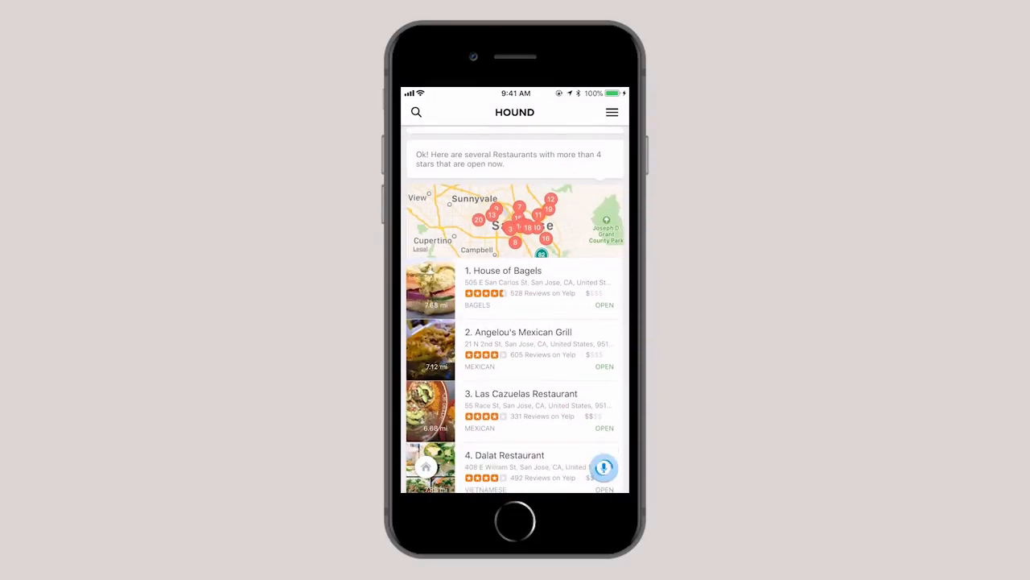
{"action": "left_click", "coordinate": [604, 467]}
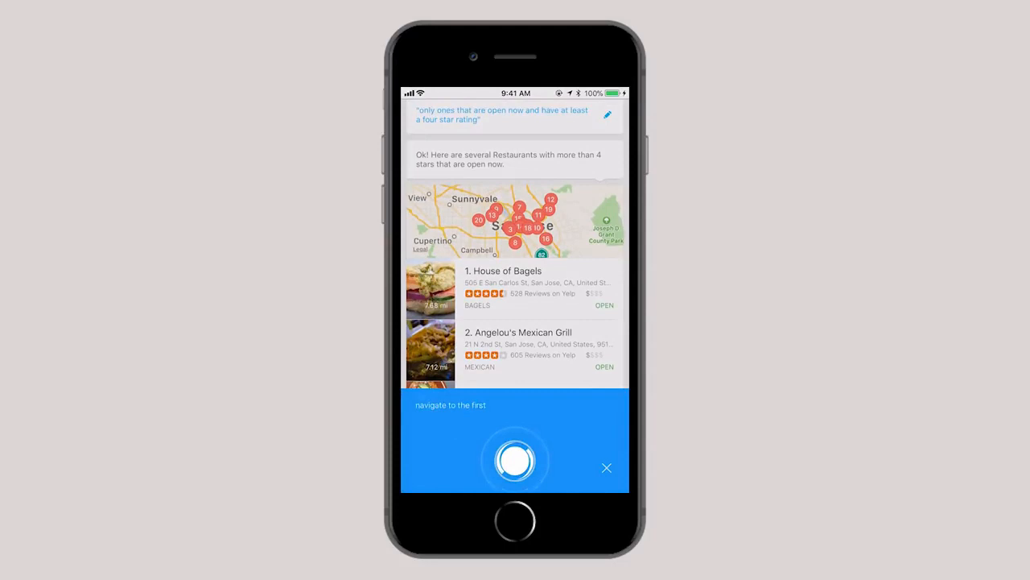
{"action": "left_click", "coordinate": [515, 460]}
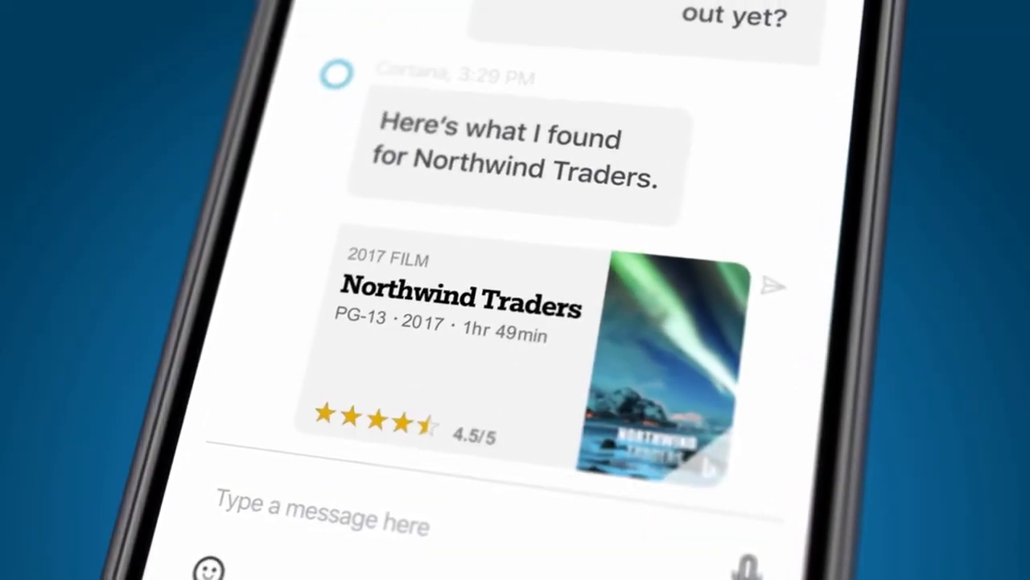
- From Edge's address bar, have Cortana offer help planning the Savory Kababs recipe
{"action": "scroll", "scroll_direction": "up", "scroll_amount": 3}
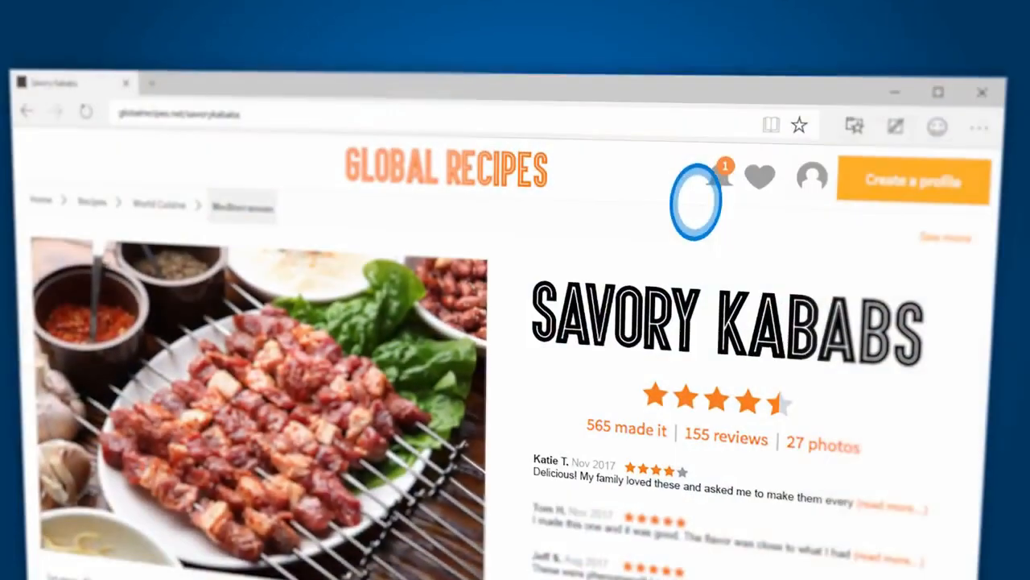
{"action": "left_click", "coordinate": [696, 200]}
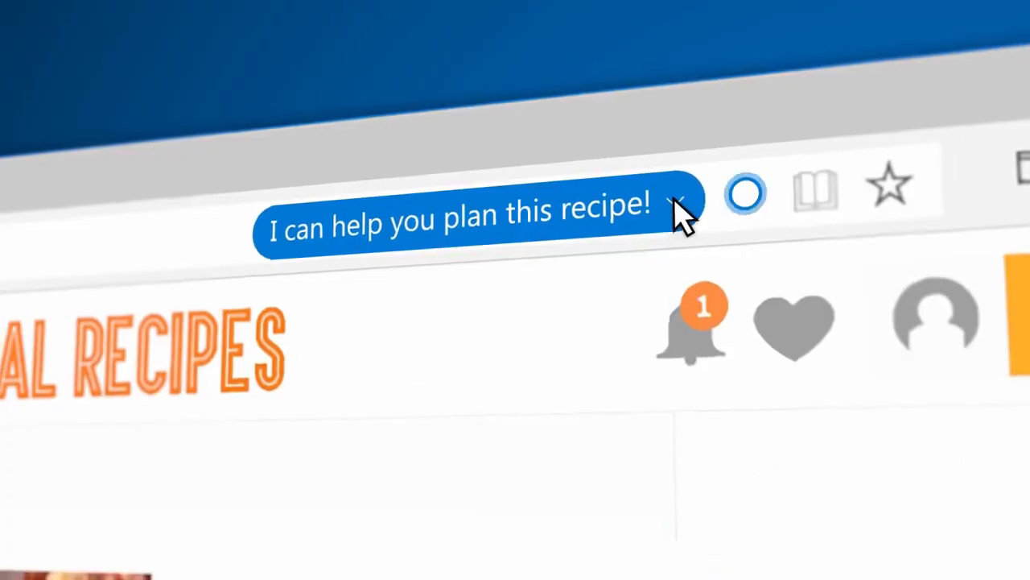
{"action": "left_click", "coordinate": [744, 193]}
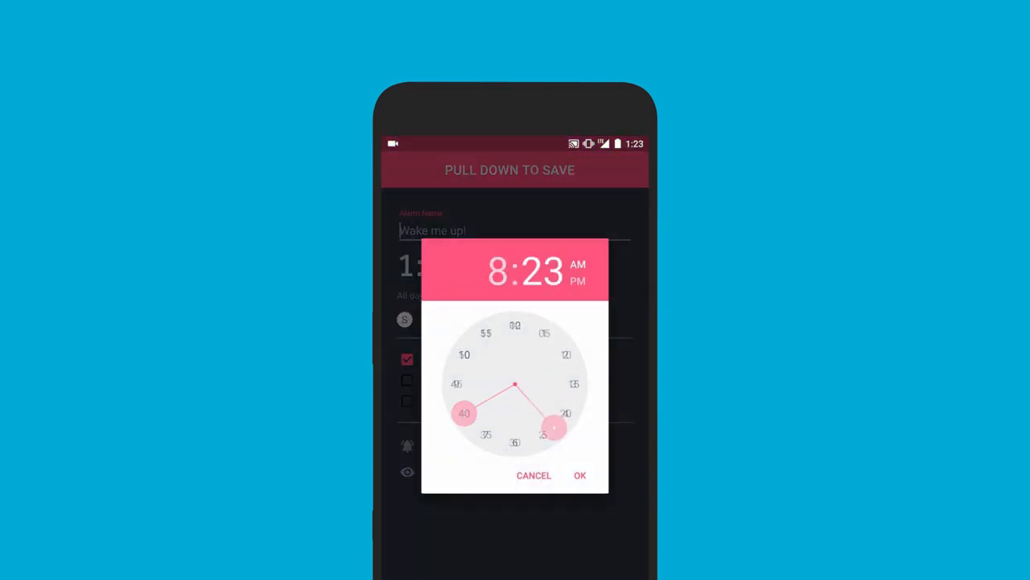
- Confirm 8:30 AM as the time for the 'Wake me up!' alarm
{"action": "left_click", "coordinate": [580, 475]}
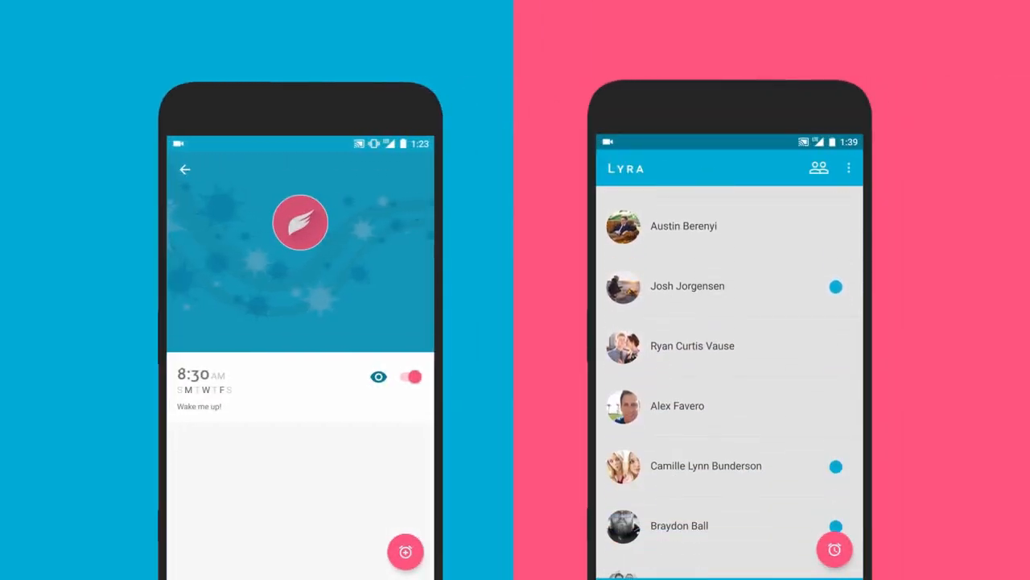
{"action": "left_click", "coordinate": [688, 287]}
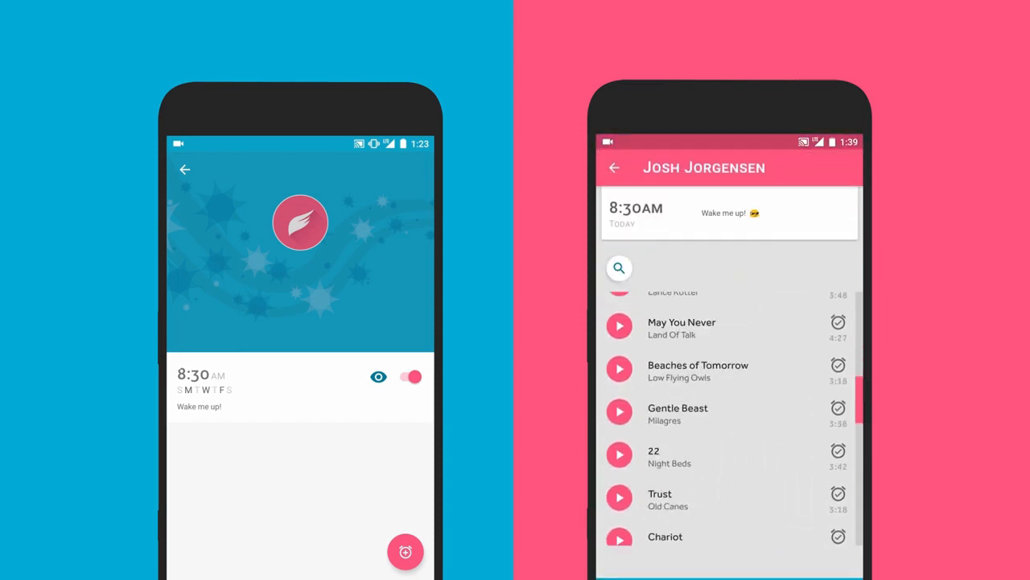
{"action": "scroll", "scroll_direction": "up", "scroll_amount": 3}
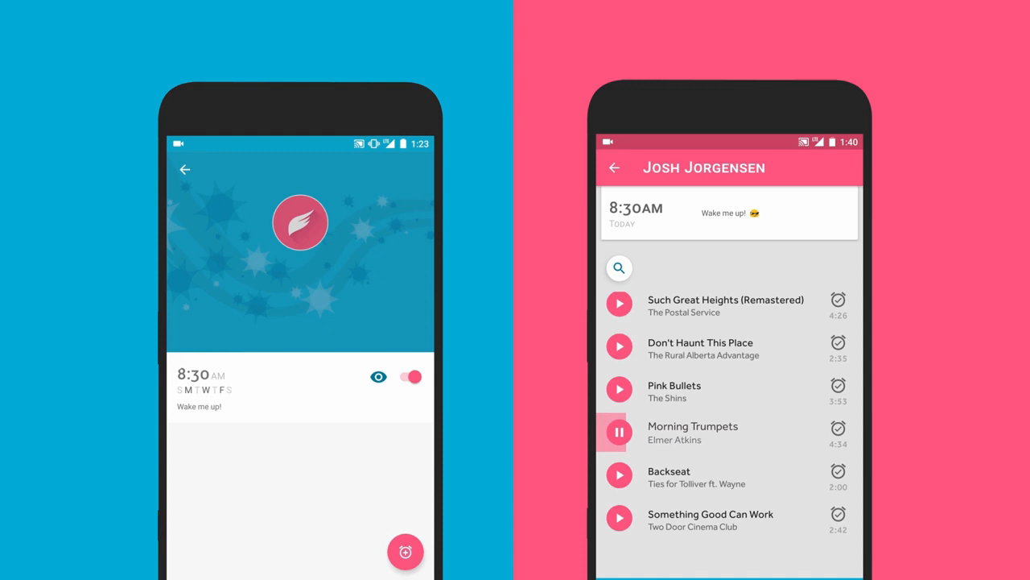
{"action": "scroll", "scroll_direction": "down", "scroll_amount": 3}
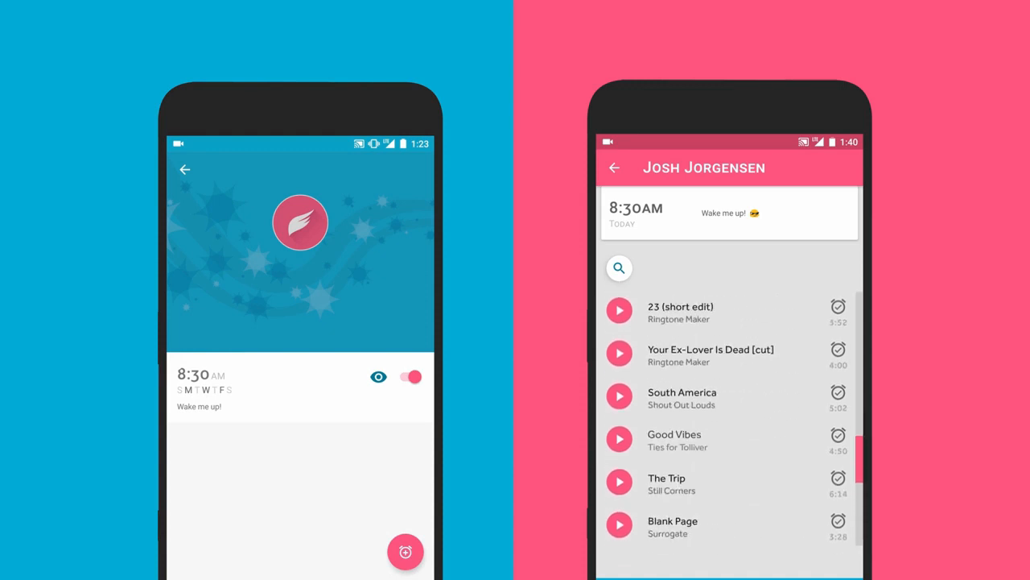
{"action": "left_click", "coordinate": [618, 438]}
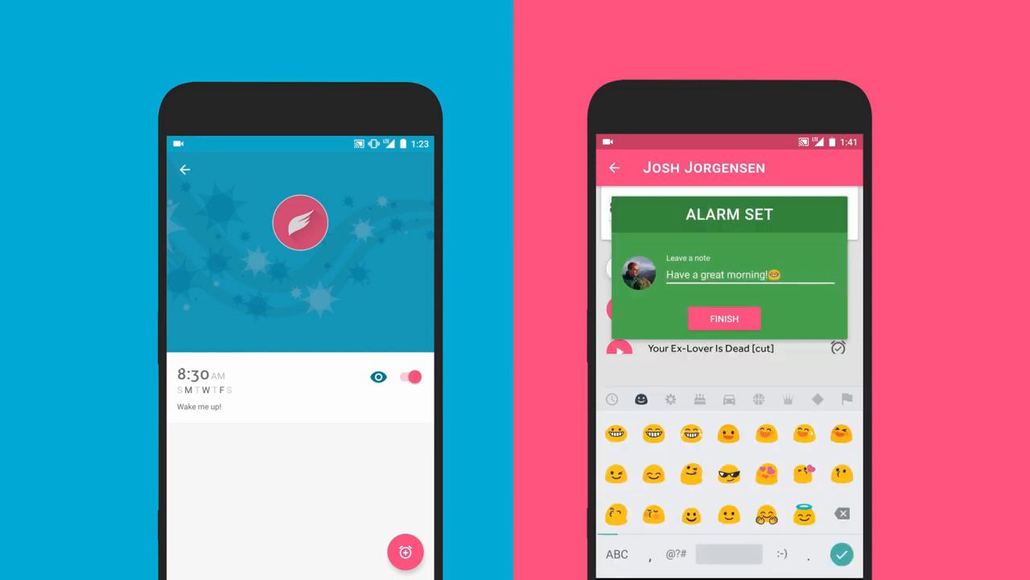
{"action": "left_click", "coordinate": [724, 318]}
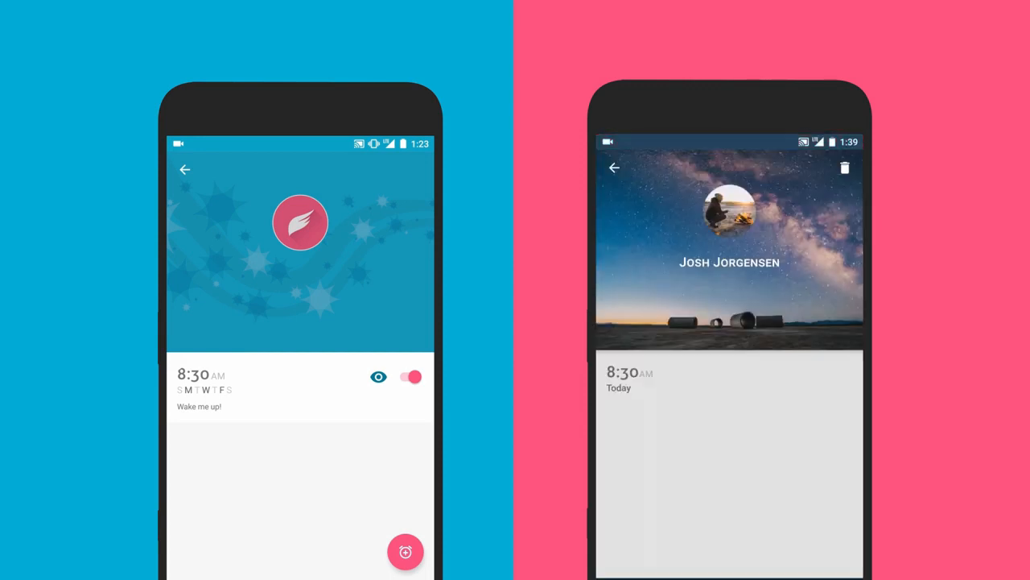